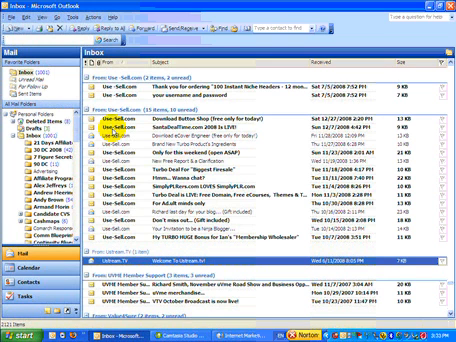
mouse_move(30, 108)
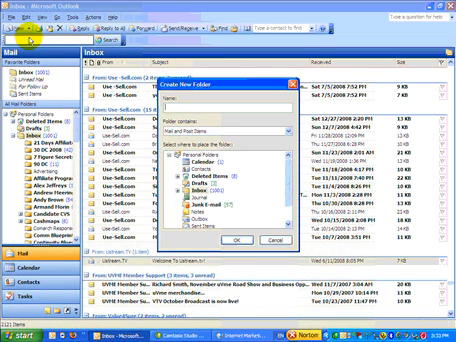
Name the new folder 'usecell' in the Name box
type("Use")
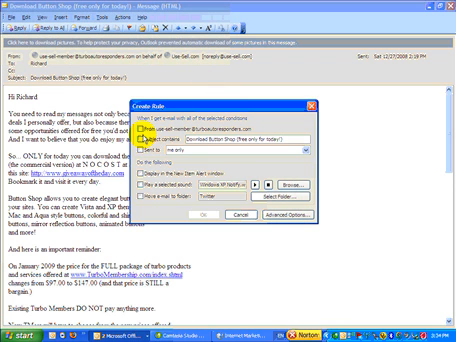
Choose 'Move the item to folder' and scroll to the usecell folder as destination
left_click(208, 132)
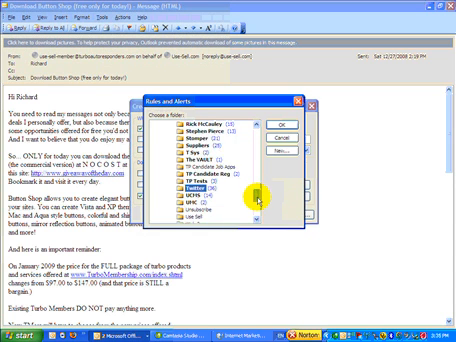
scroll("down", 3)
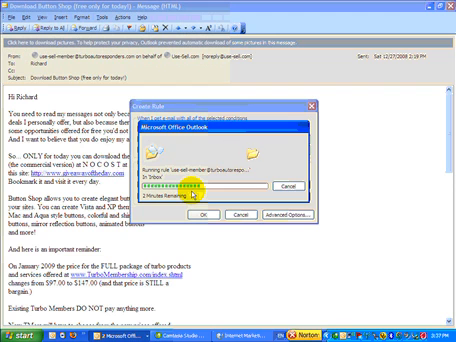
mouse_move(320, 108)
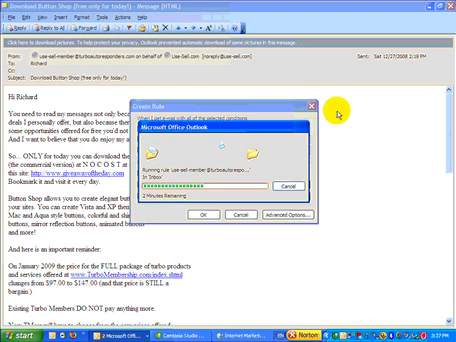